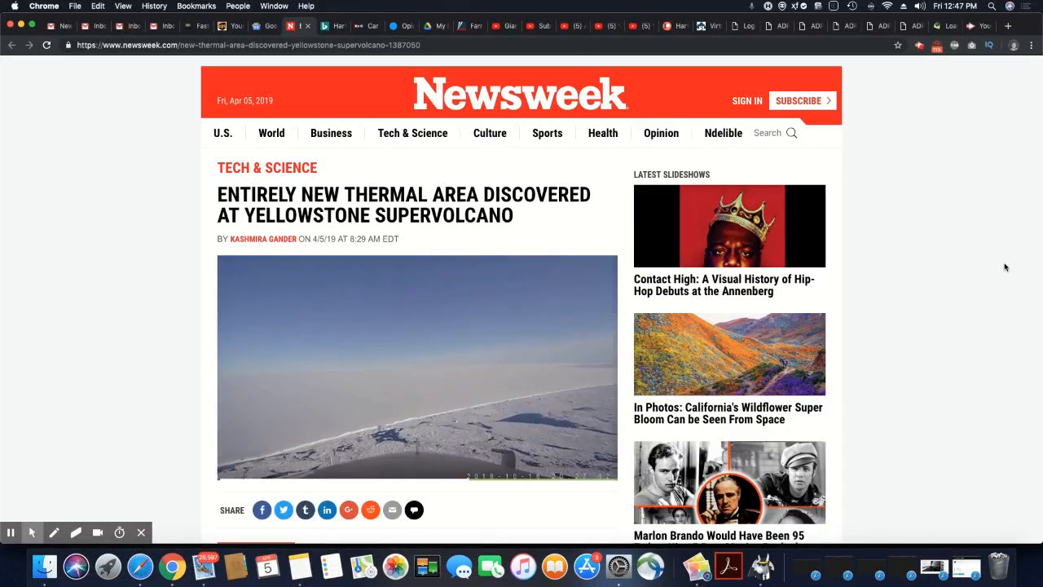
pyautogui.scroll(-3)
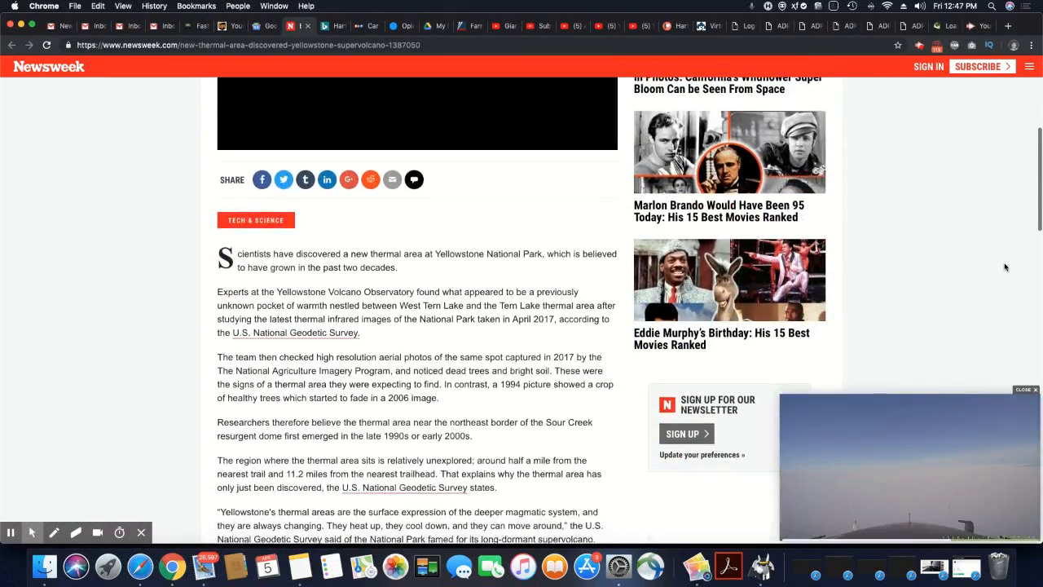
pyautogui.scroll(-3)
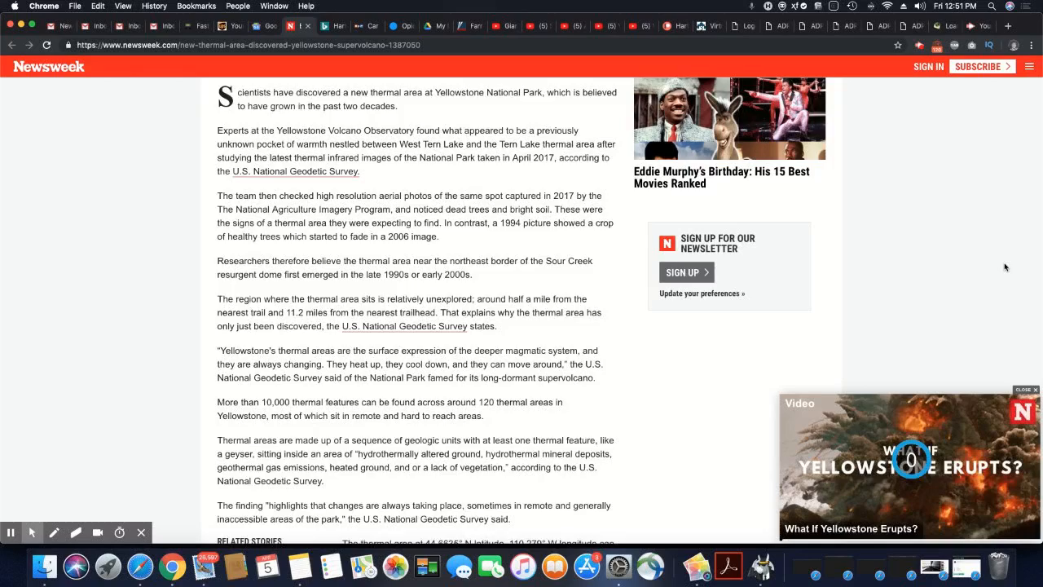
pyautogui.scroll(-3)
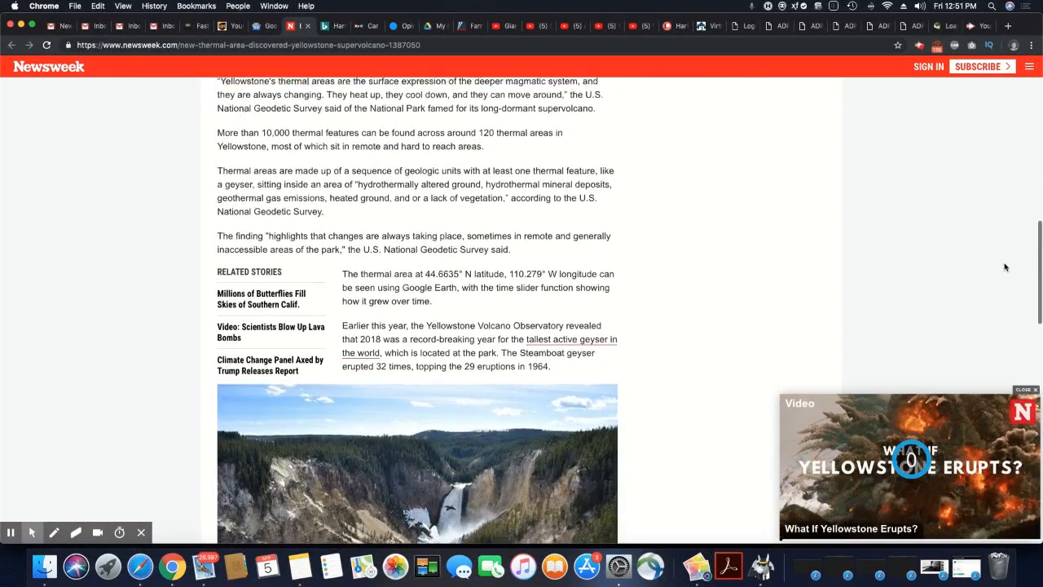
pyautogui.scroll(-3)
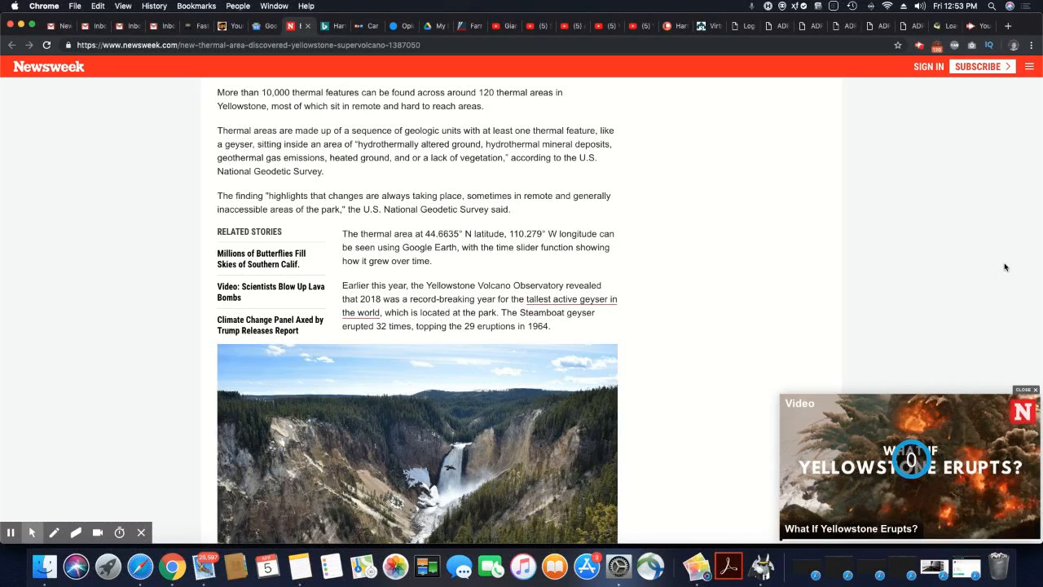
pyautogui.scroll(-3)
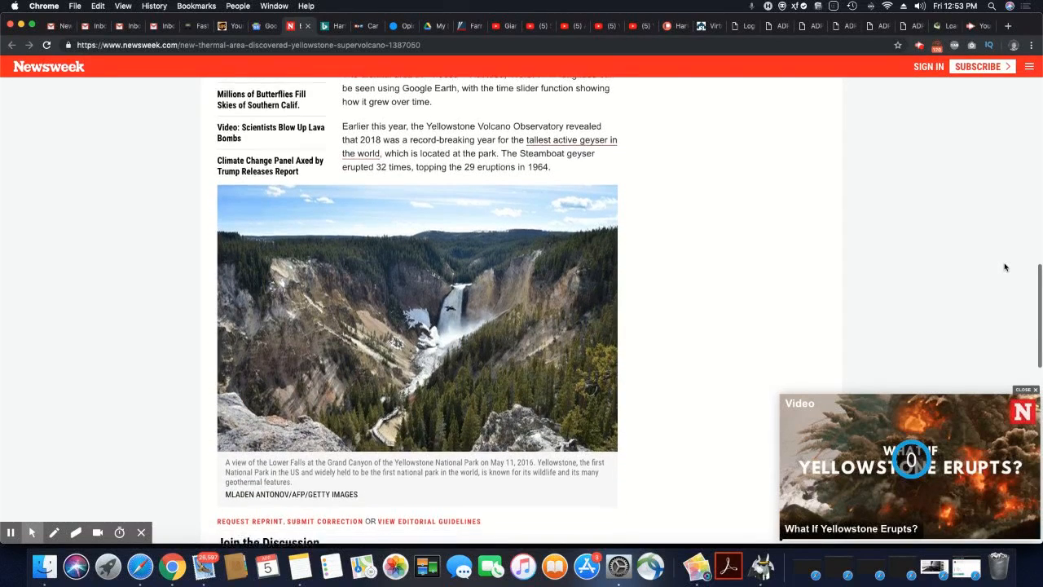
pyautogui.scroll(-3)
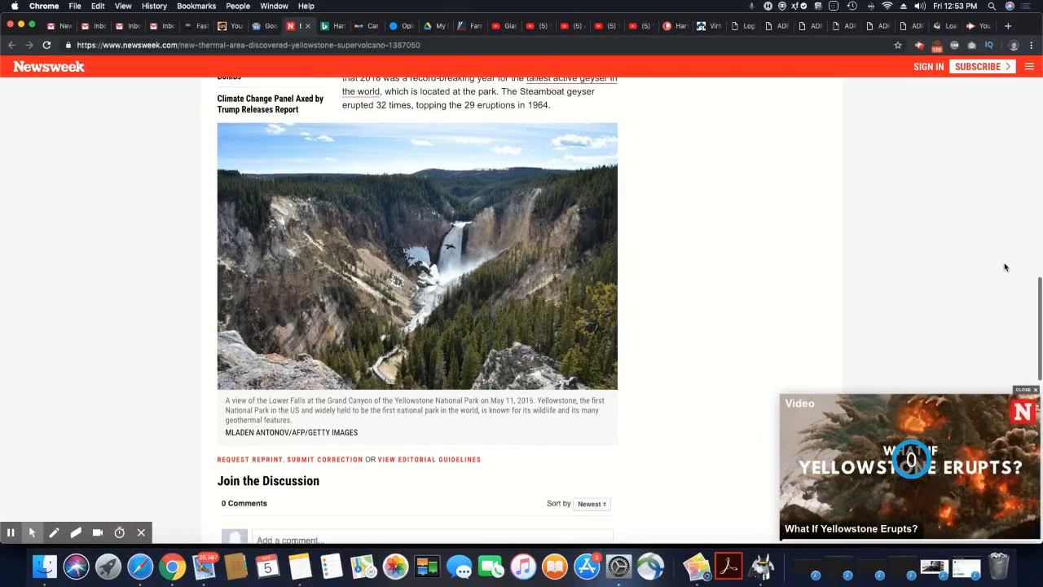
pyautogui.scroll(-3)
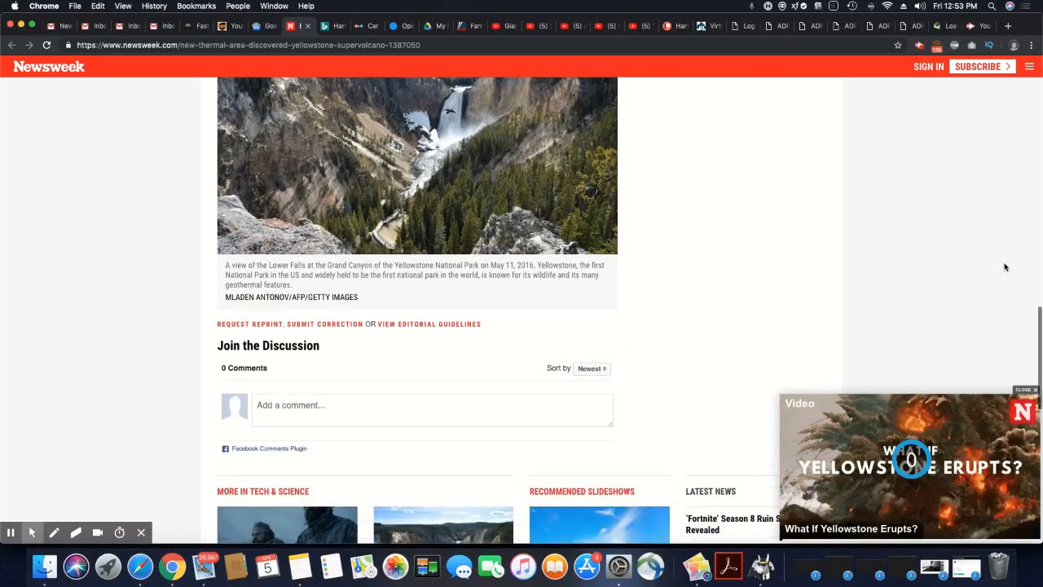
pyautogui.scroll(3)
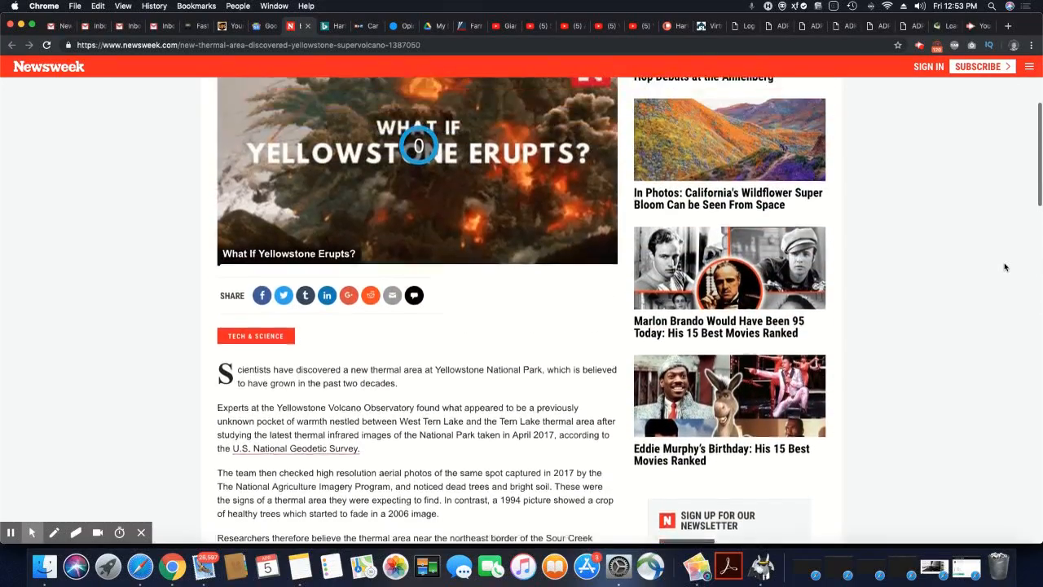
pyautogui.scroll(3)
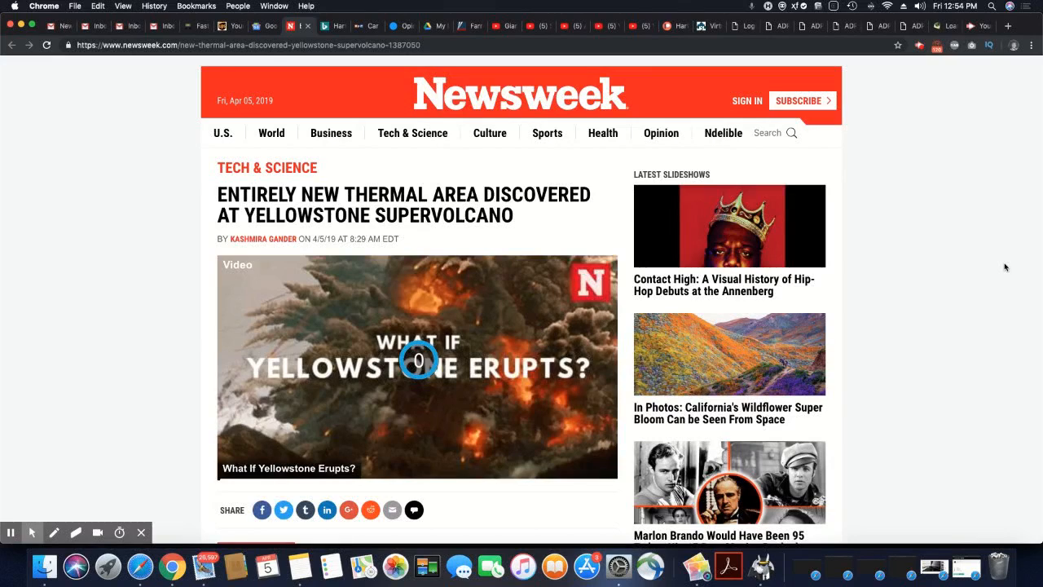
pyautogui.moveTo(936, 41)
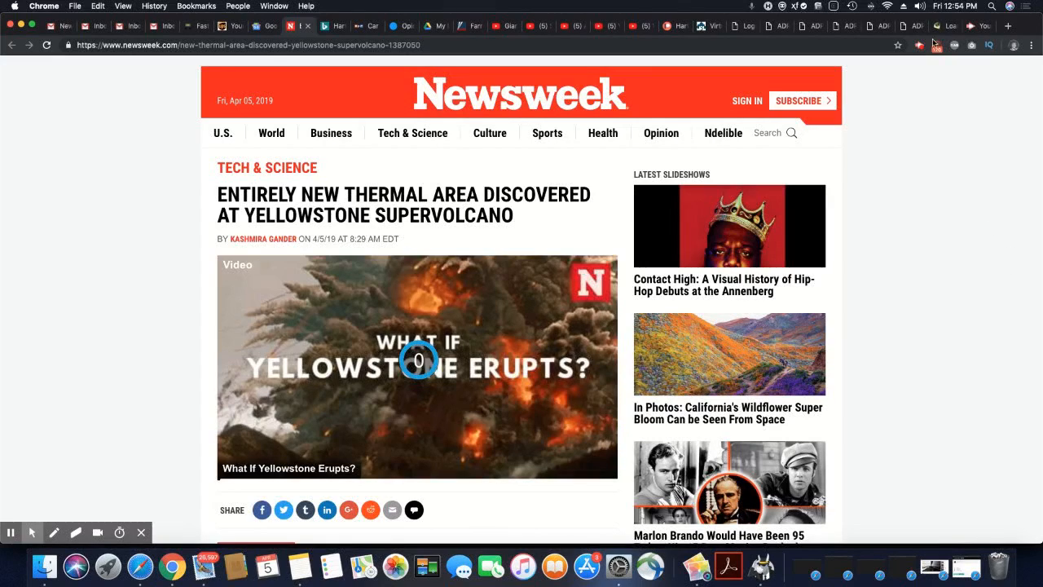